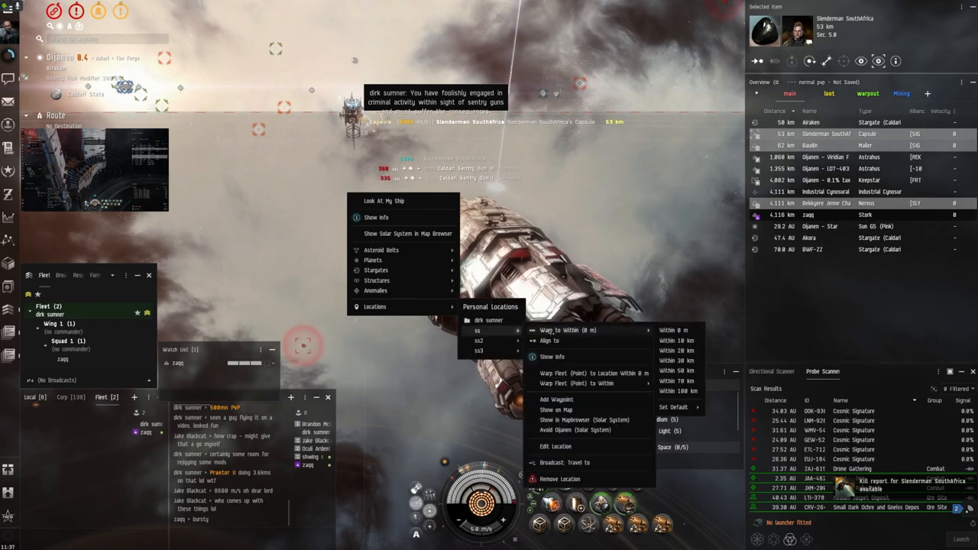
Step: Warp to personal location 'ss' at 0 m
left_click(673, 330)
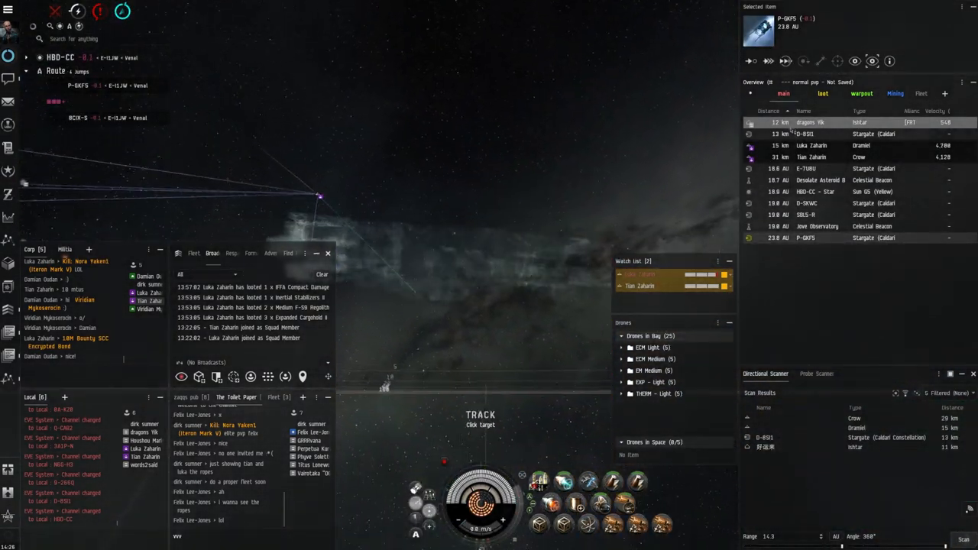
Step: Lock the hostile Ishtar heavy assault cruiser from the Overview
left_click(810, 123)
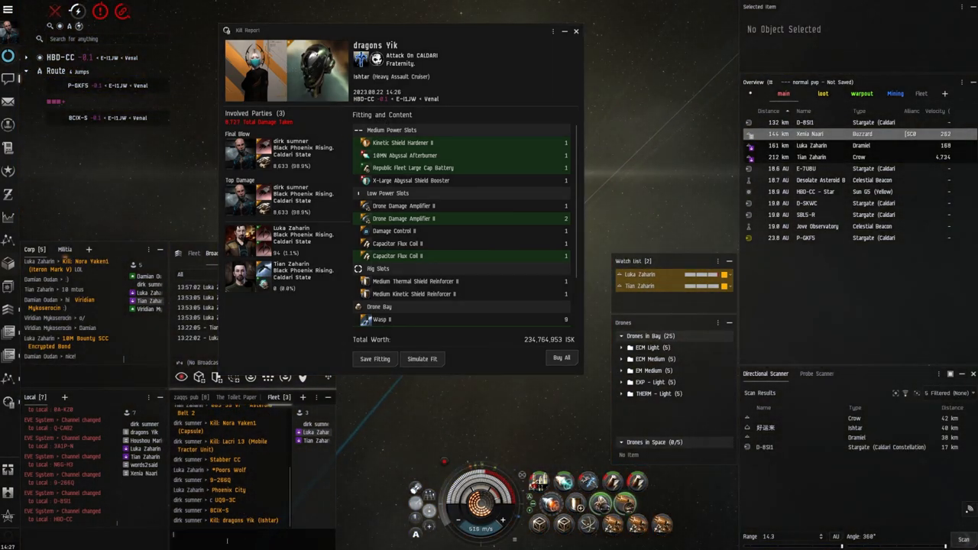
Step: Scroll through the Ishtar kill report's fitting list, then close the report
scroll("down", 3)
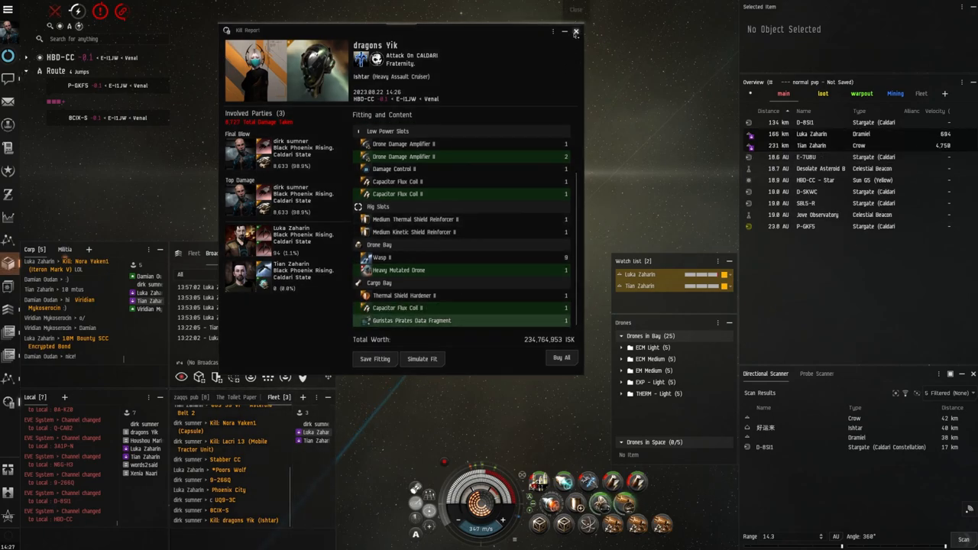
left_click(576, 31)
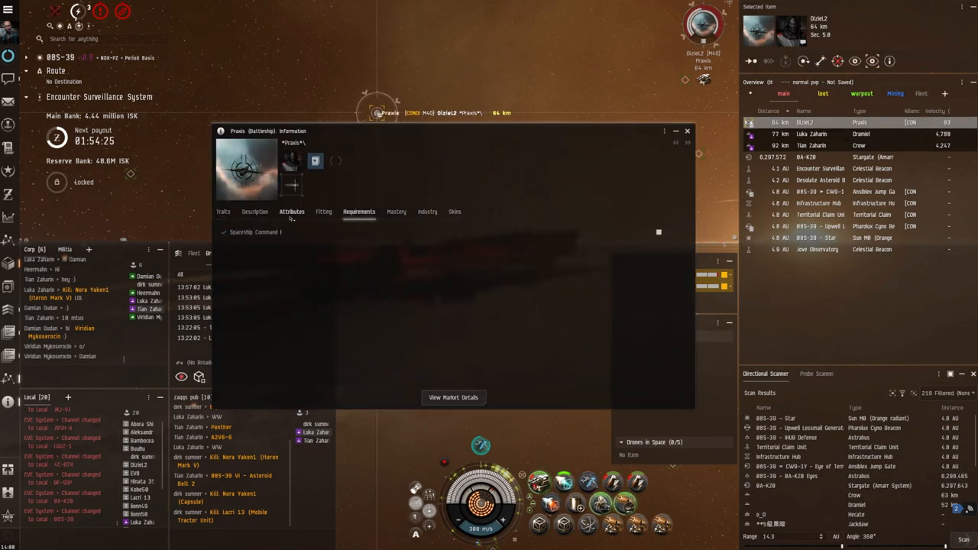
Step: Close the Praxis (Battleship) Information window
left_click(687, 130)
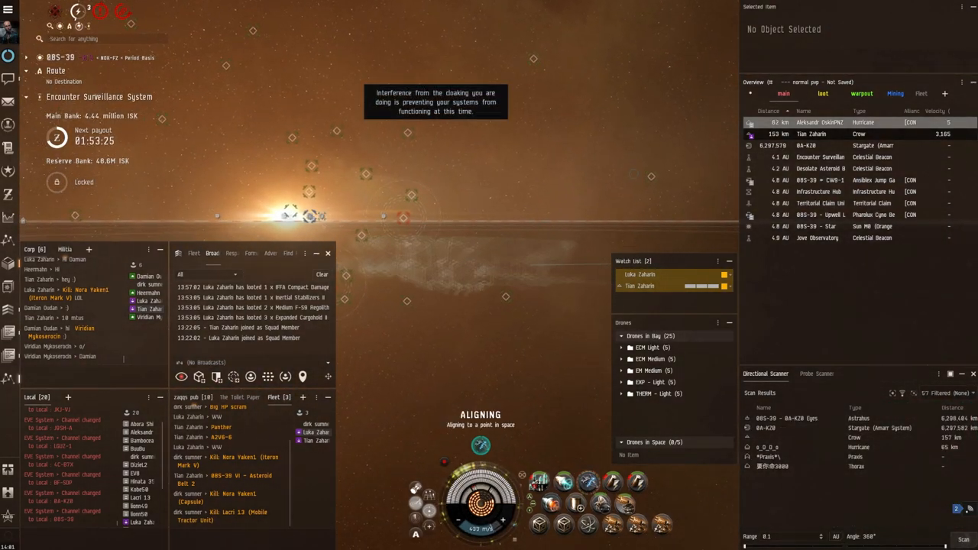
Step: Select the 0A-KZ0 stargate and warp to it
left_click(818, 123)
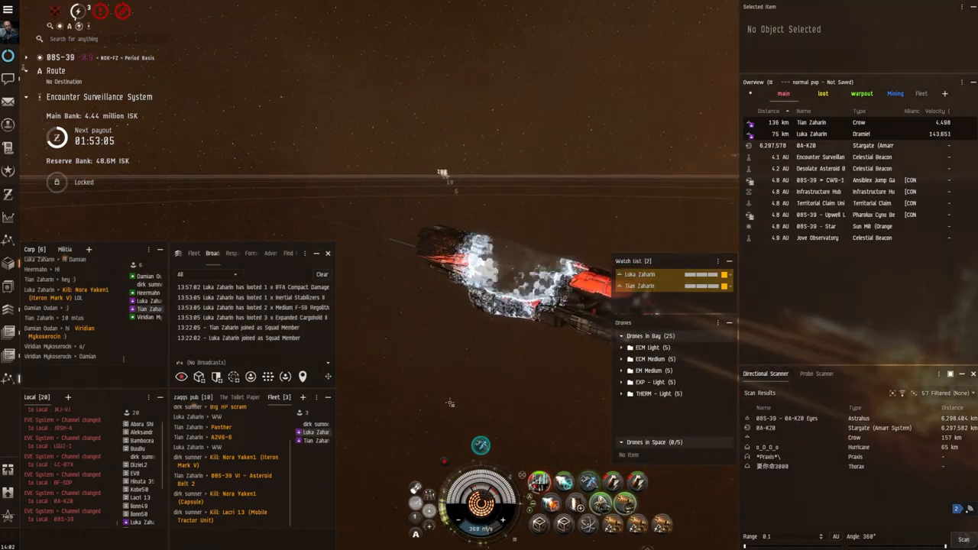
left_click(806, 145)
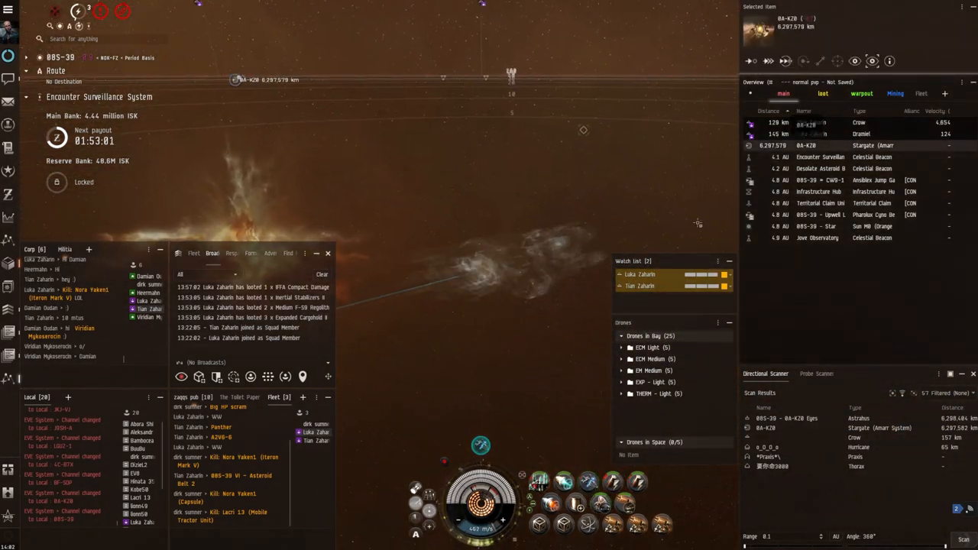